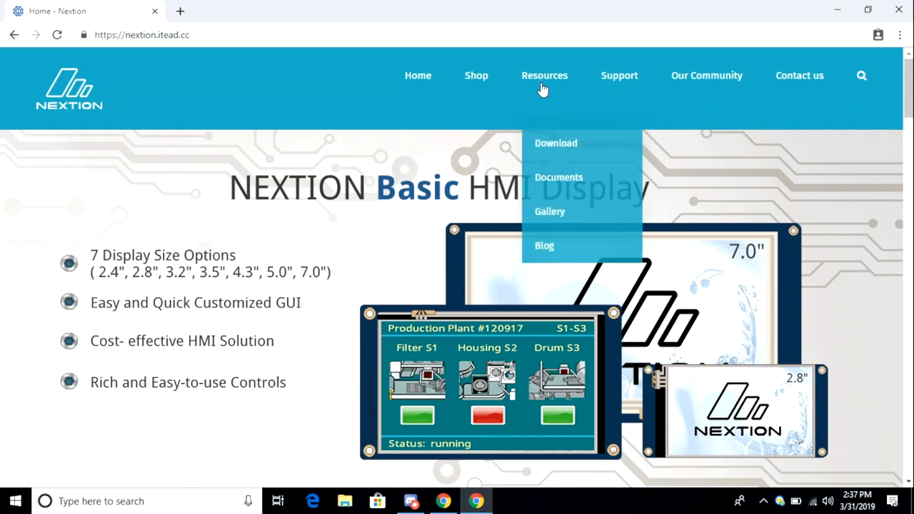
# Go to the Nextion Editor v0.53 download page and bring its DOWNLOAD EXE option into view
pyautogui.click(556, 142)
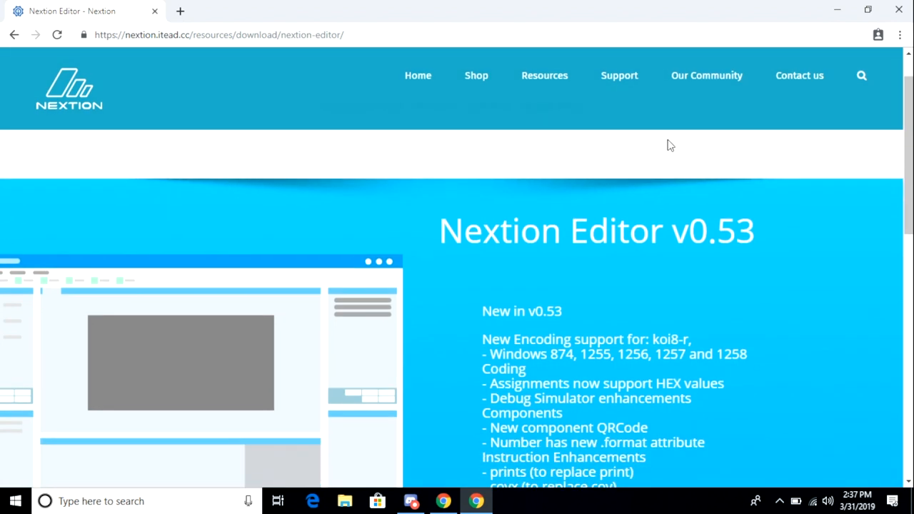
pyautogui.scroll(-3)
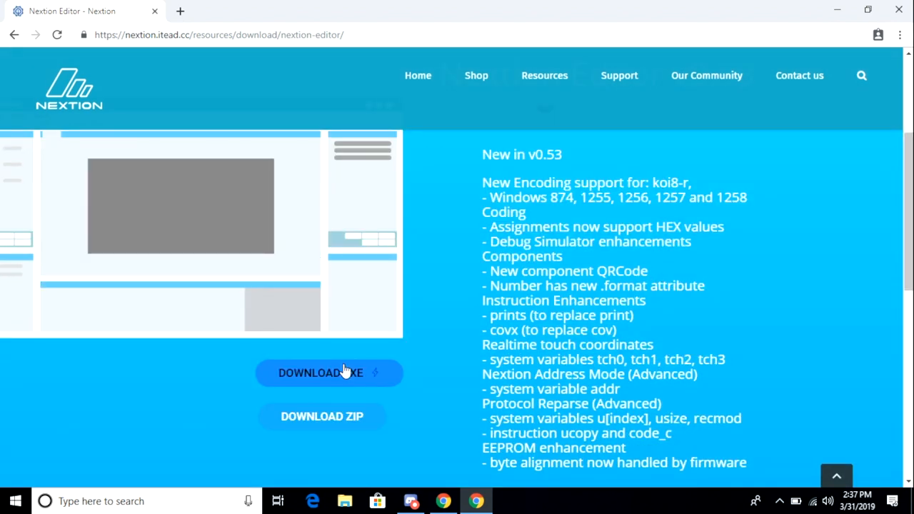
# Download the Nextion Editor installer and run it through the wizard, allowing the UAC prompt
pyautogui.click(320, 373)
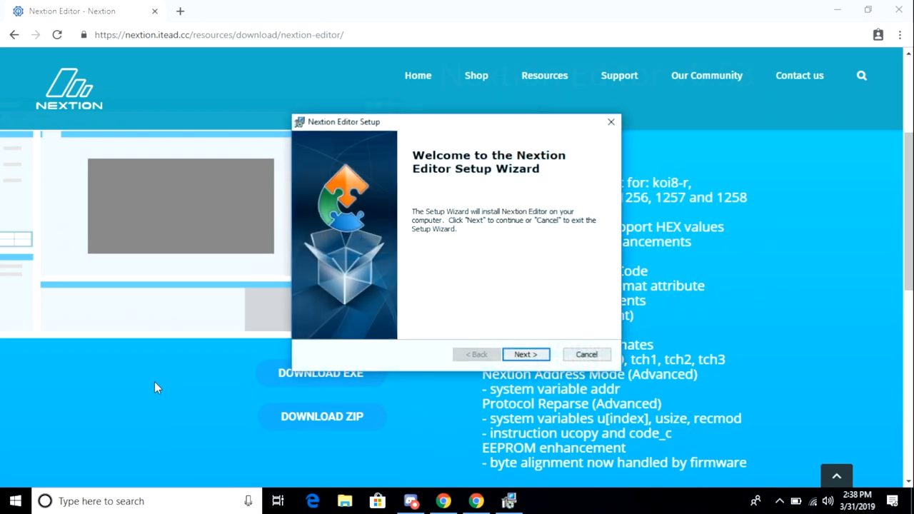
pyautogui.click(526, 354)
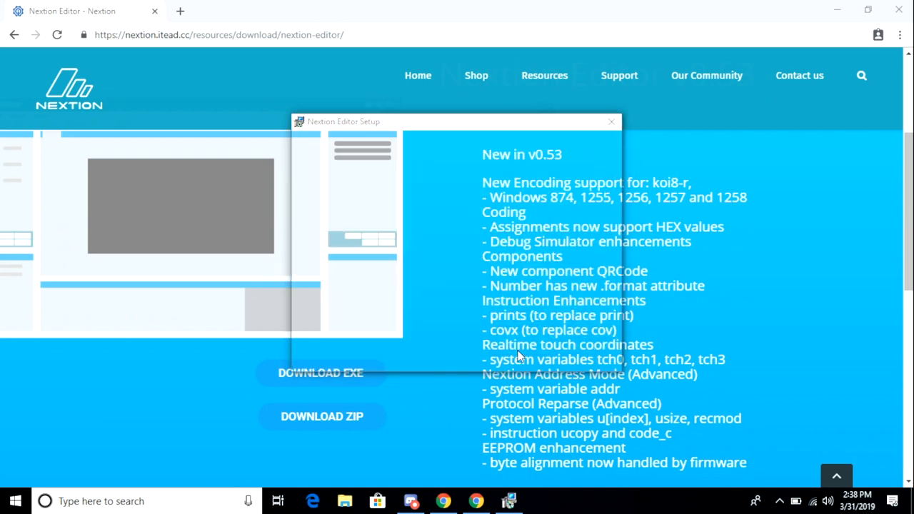
pyautogui.click(527, 355)
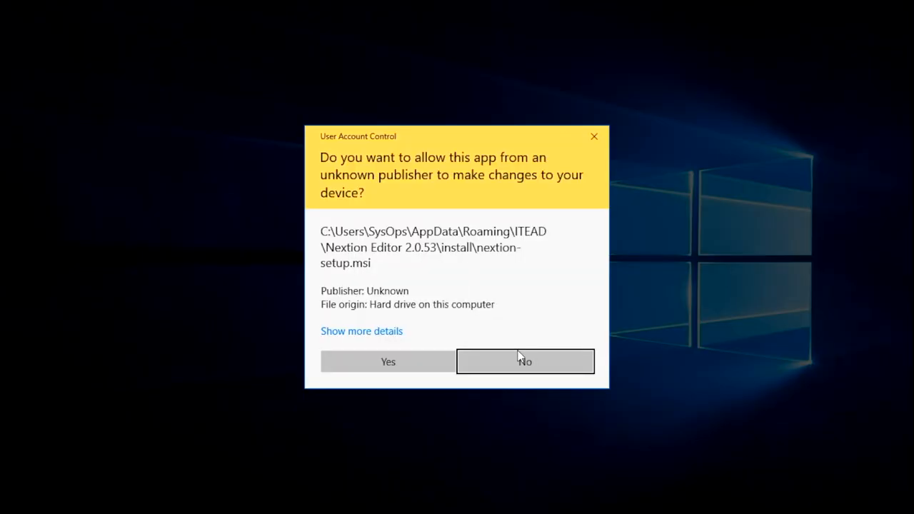
pyautogui.click(388, 361)
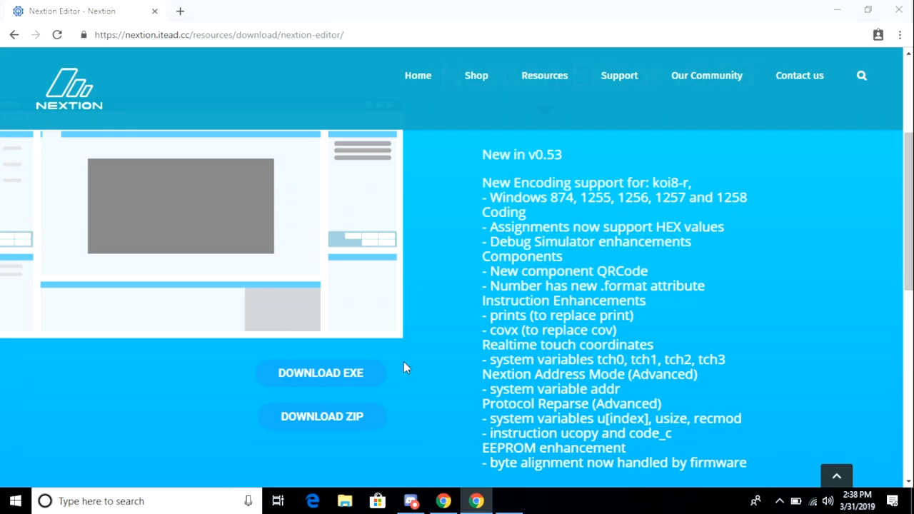
# Download the SIMPLEX HMI from PD0DIB's Nextion_HAM-radio-screens repository, MODEL 8 > GLOBE folder
pyautogui.click(509, 501)
pyautogui.write('PD0DIB Nextion')
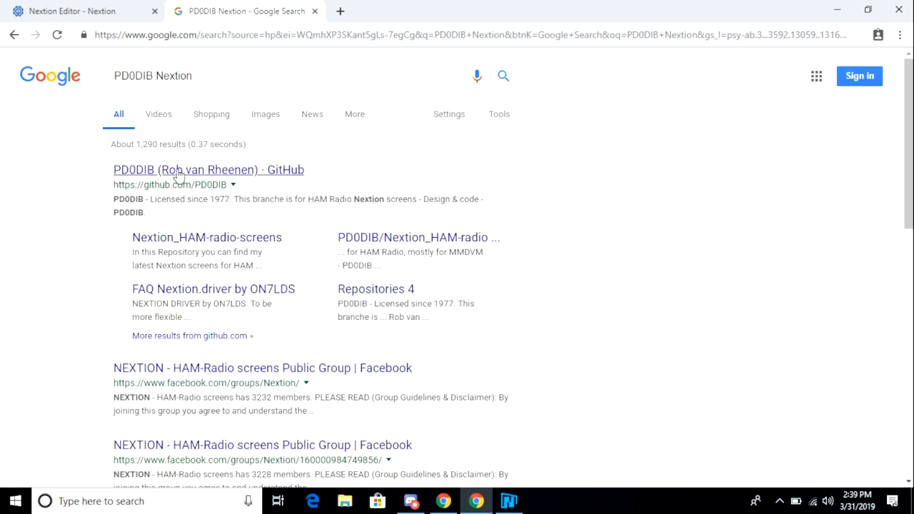
pyautogui.click(209, 169)
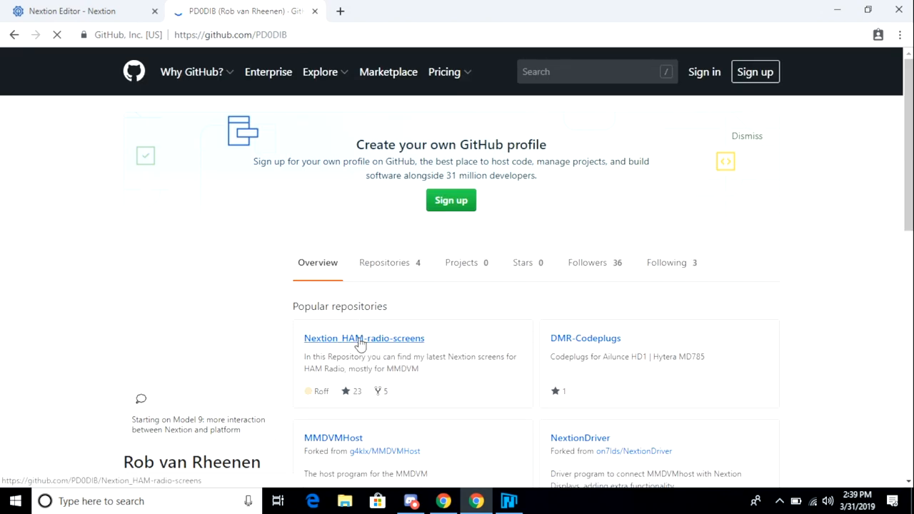
pyautogui.click(364, 337)
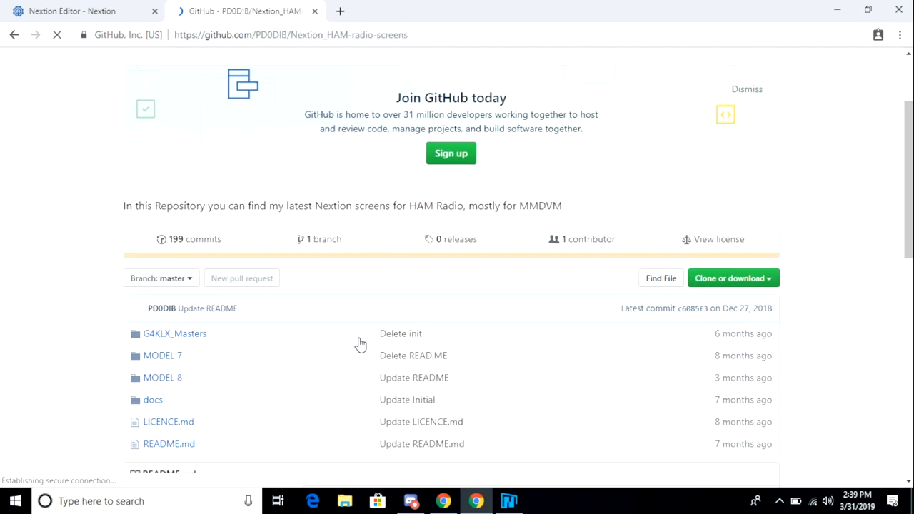
pyautogui.click(162, 377)
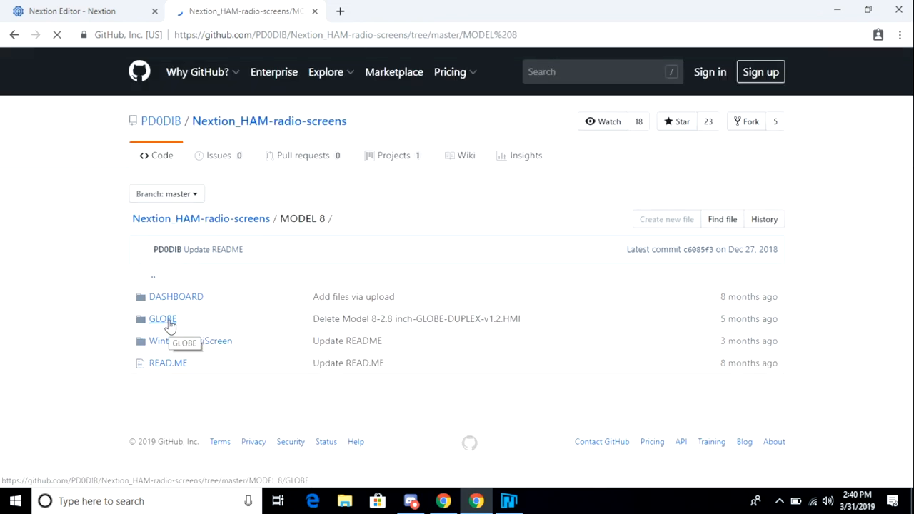
pyautogui.click(162, 318)
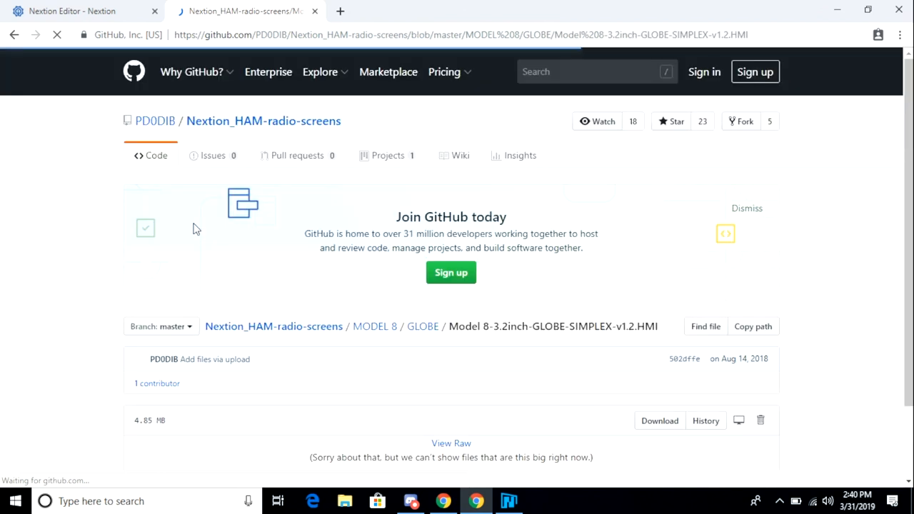
pyautogui.scroll(-3)
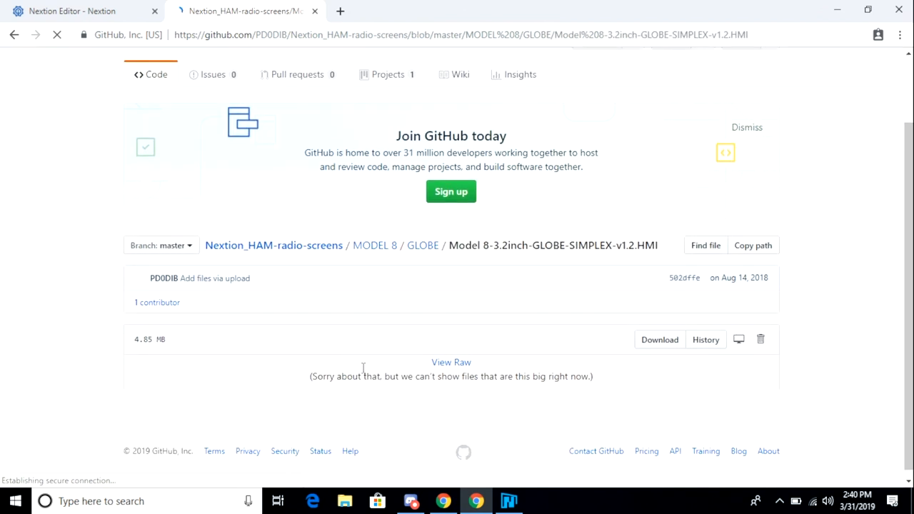
pyautogui.click(508, 501)
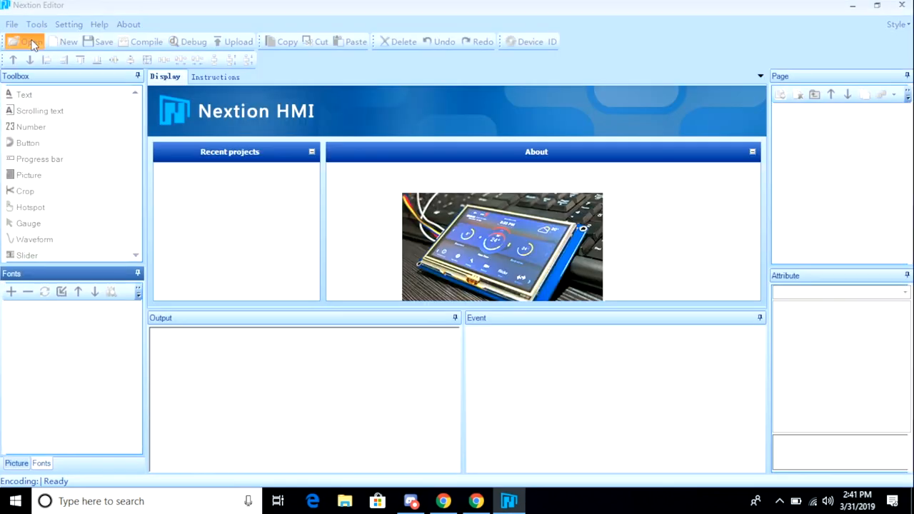
# Open Model 8-3.2inch-GLOBE-SIMPLEX-v1.2.HMI from the Downloads folder in Nextion Editor
pyautogui.click(25, 42)
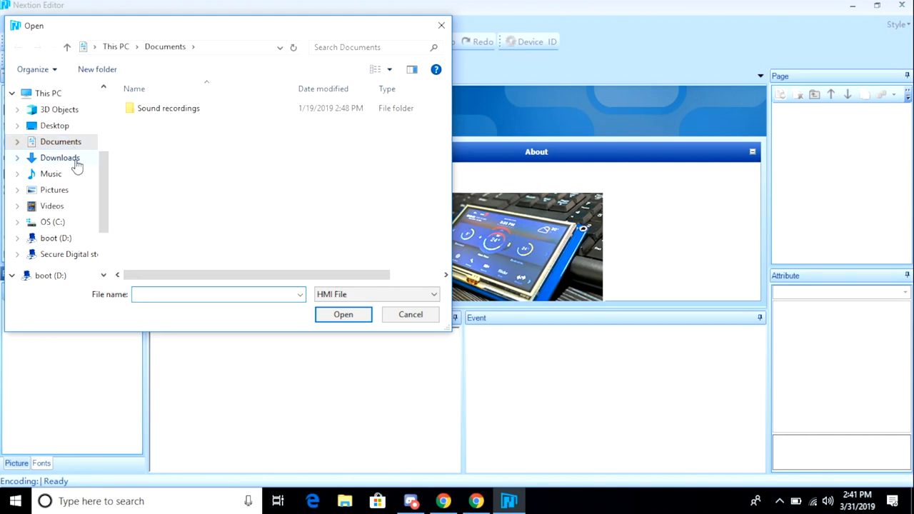
pyautogui.click(410, 314)
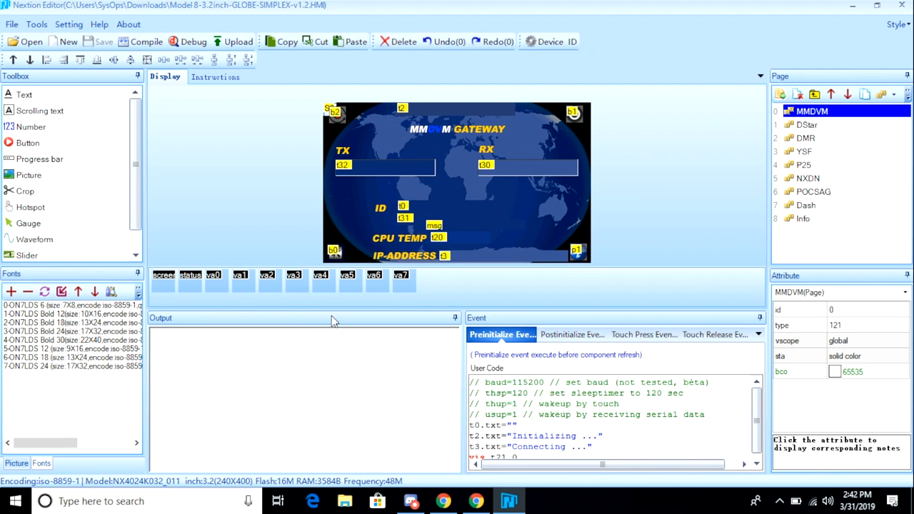
pyautogui.moveTo(181, 167)
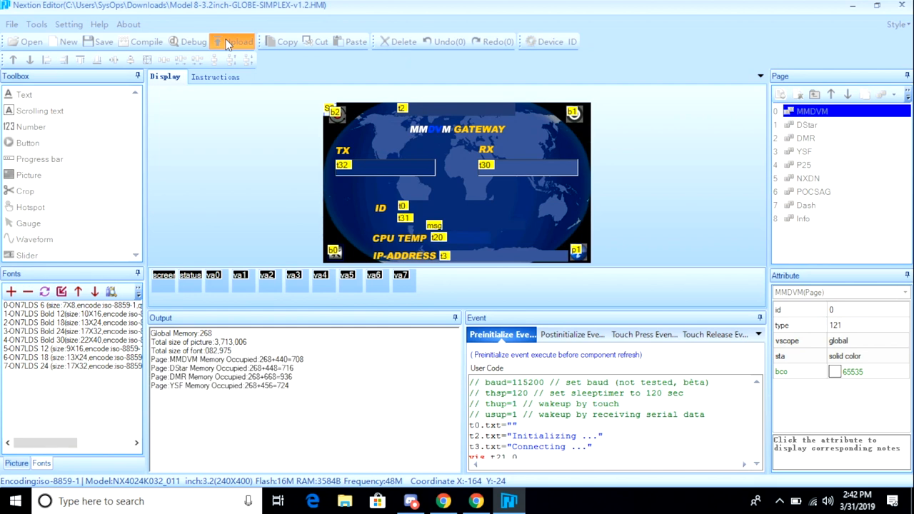
# Upload the compiled screen to the display on COM6 at 115200 baud
pyautogui.click(145, 42)
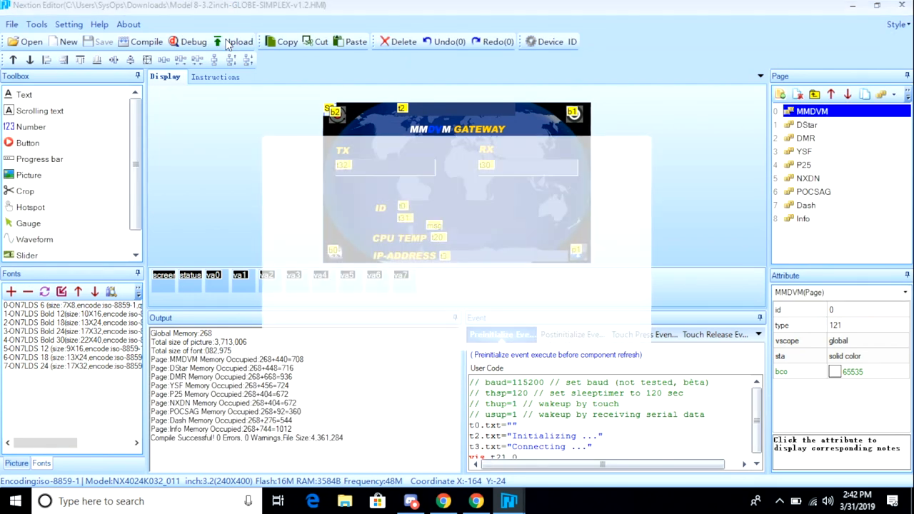
pyautogui.click(238, 40)
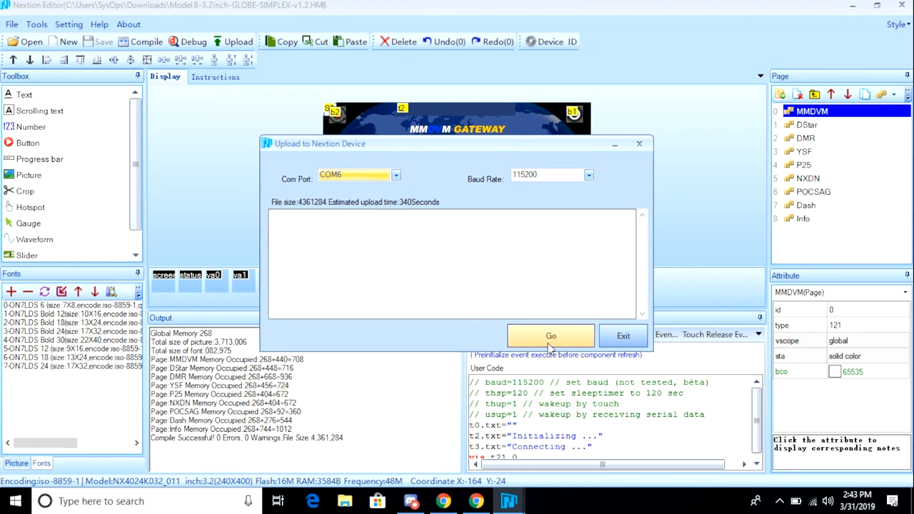
pyautogui.click(551, 335)
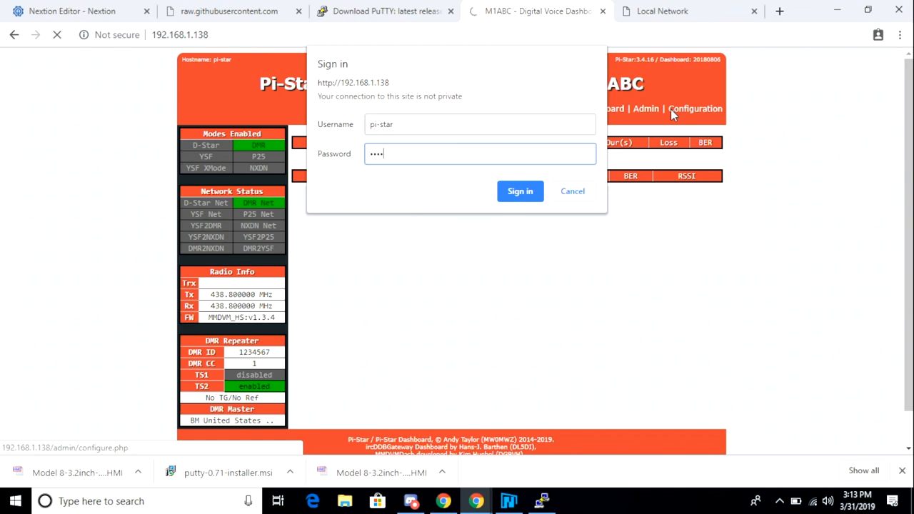
# Sign in as pi-star, set the display to Nextion on /dev/ttyUSB0, then reboot the Pi
pyautogui.click(520, 191)
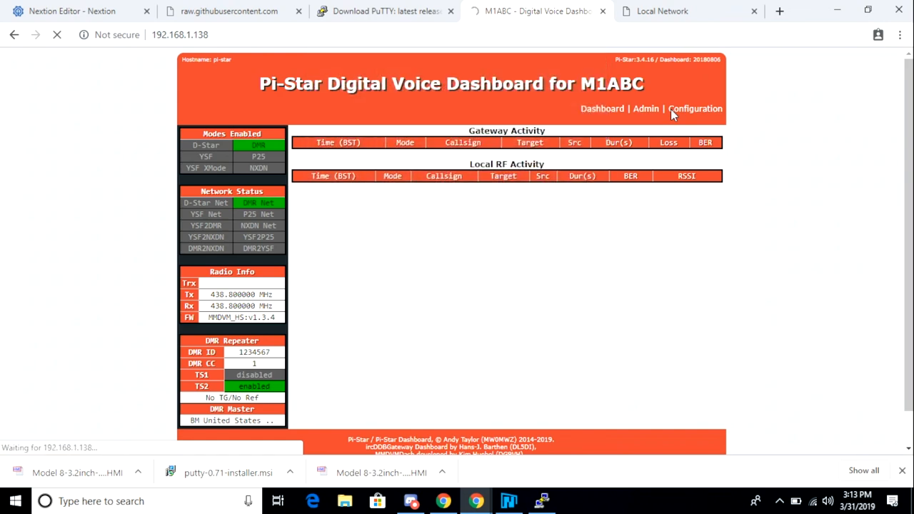
pyautogui.click(694, 108)
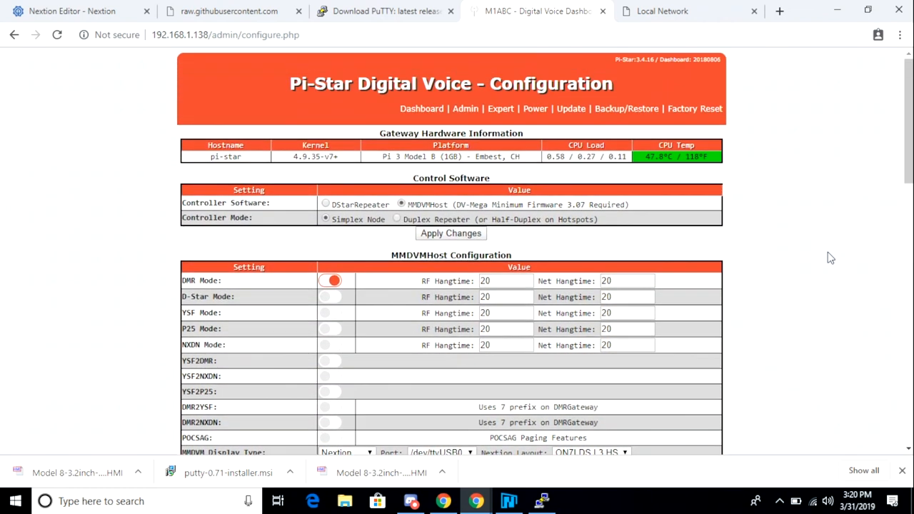
pyautogui.click(534, 108)
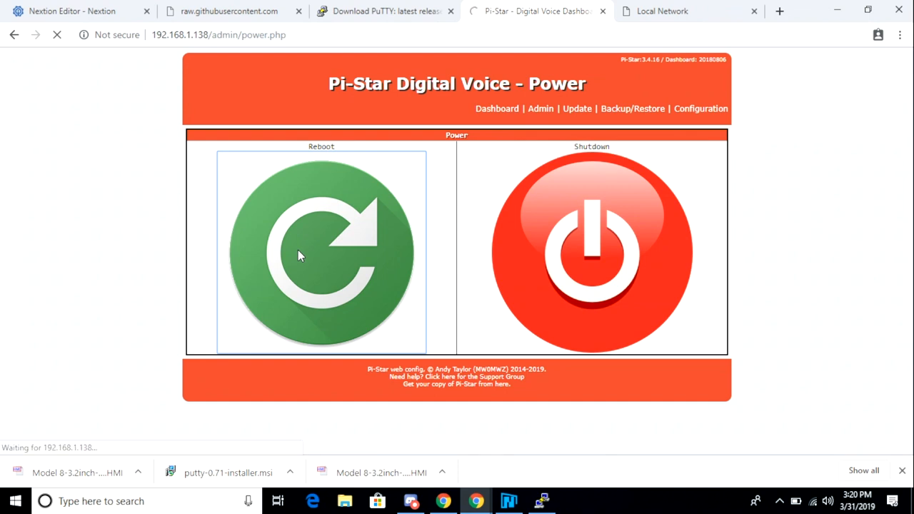
pyautogui.click(321, 254)
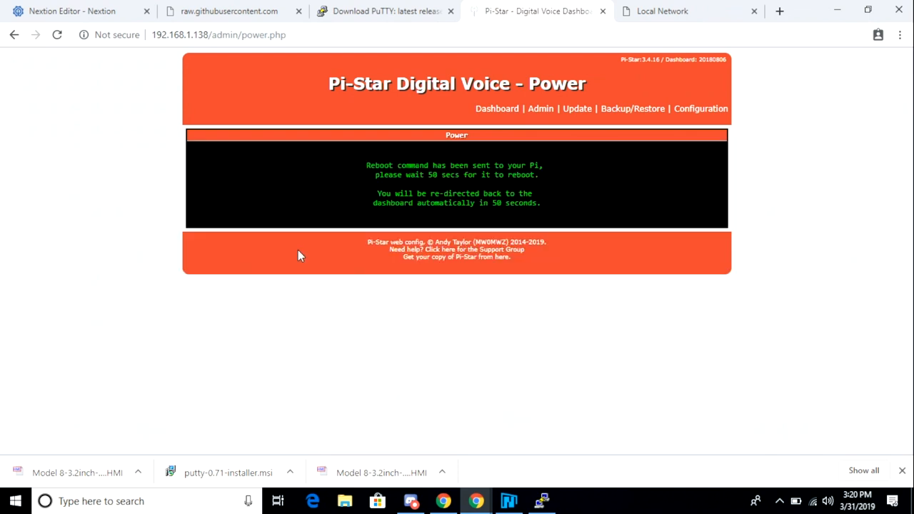